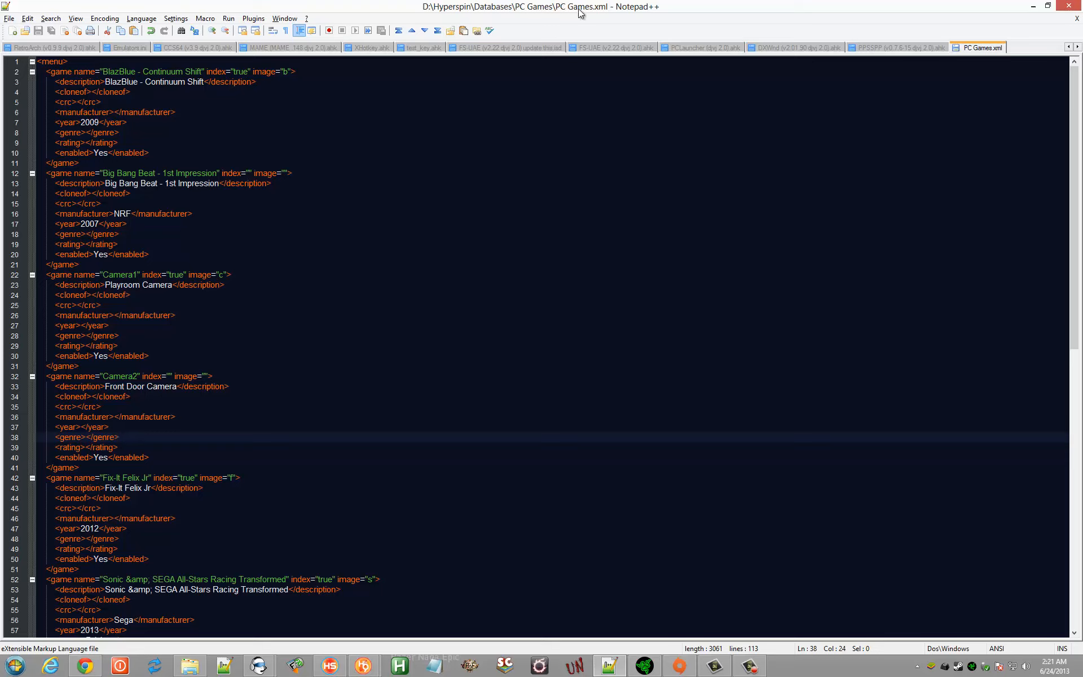
pyautogui.moveTo(552, 16)
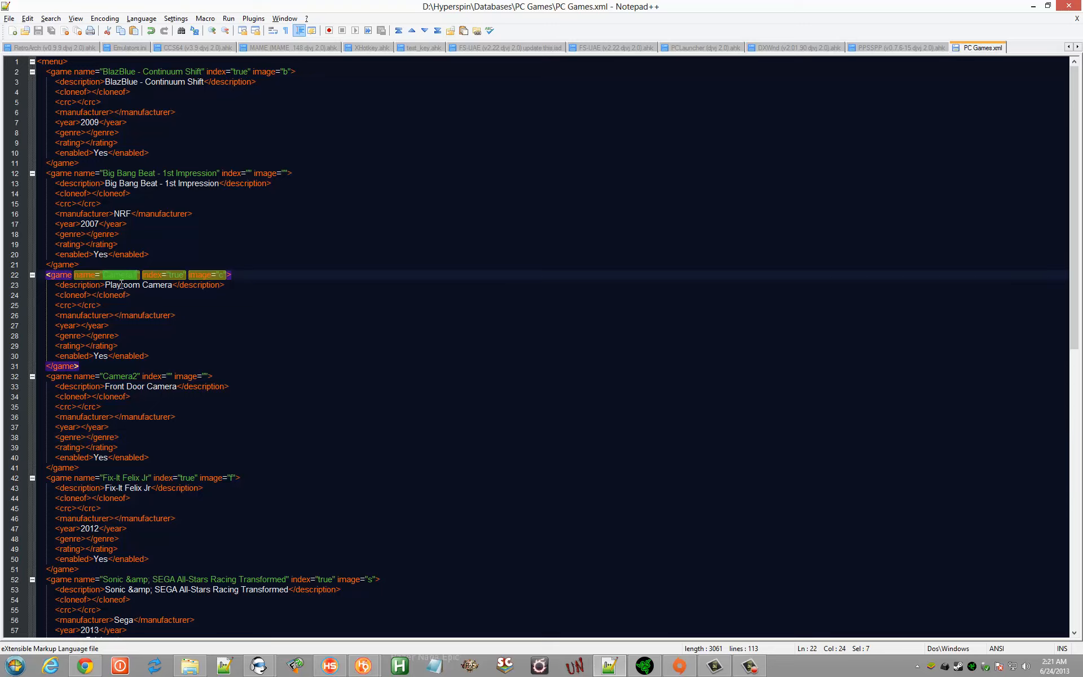
# Review the Playroom and Front Door Camera entries, then open PCLauncher's global Rom Settings.
pyautogui.click(114, 285)
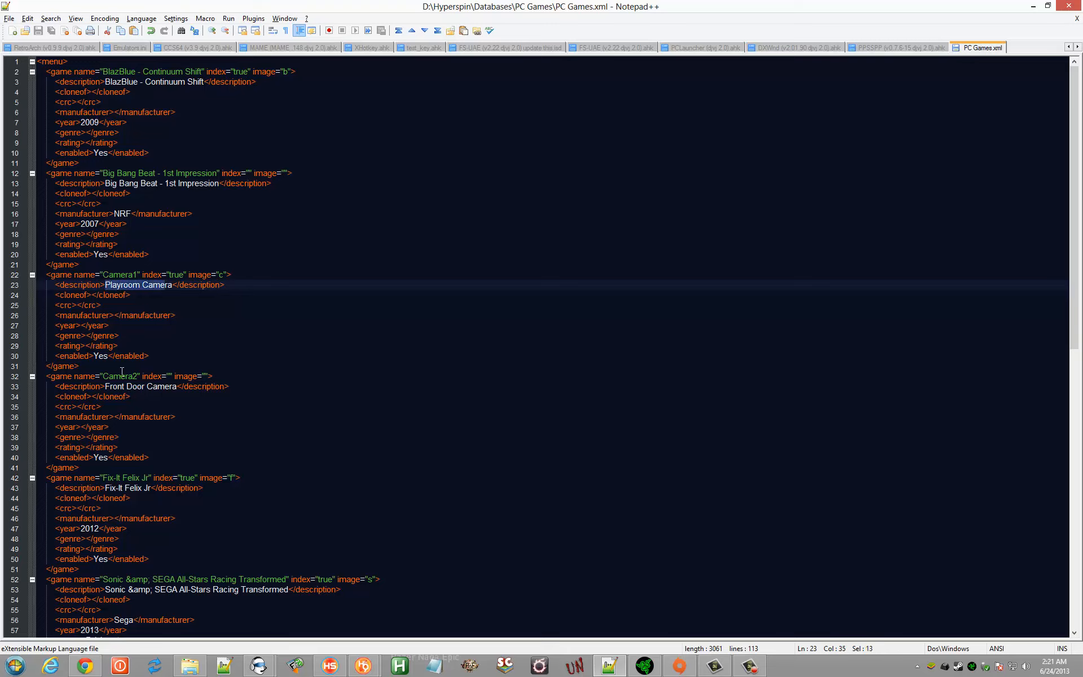
pyautogui.click(129, 387)
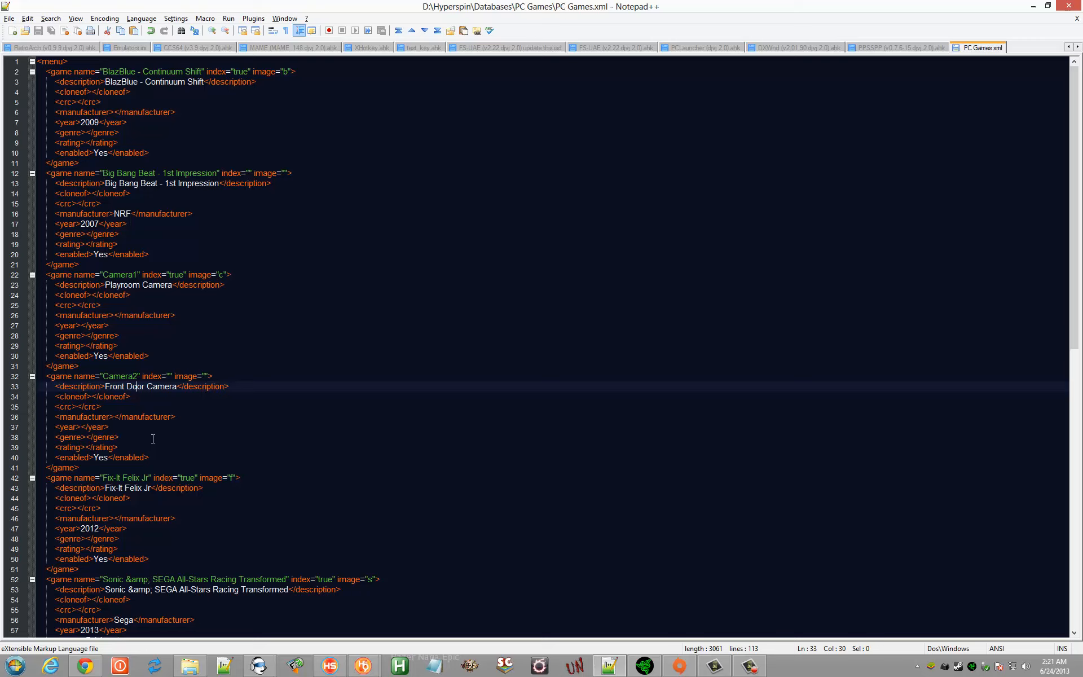
pyautogui.moveTo(579, 517)
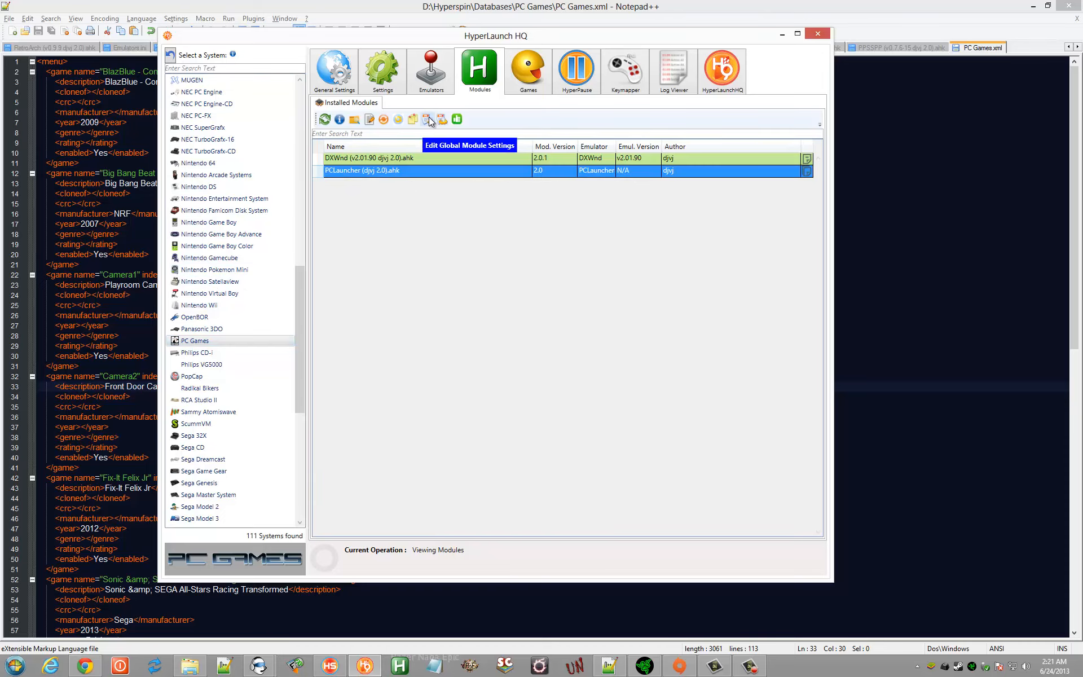
pyautogui.click(426, 119)
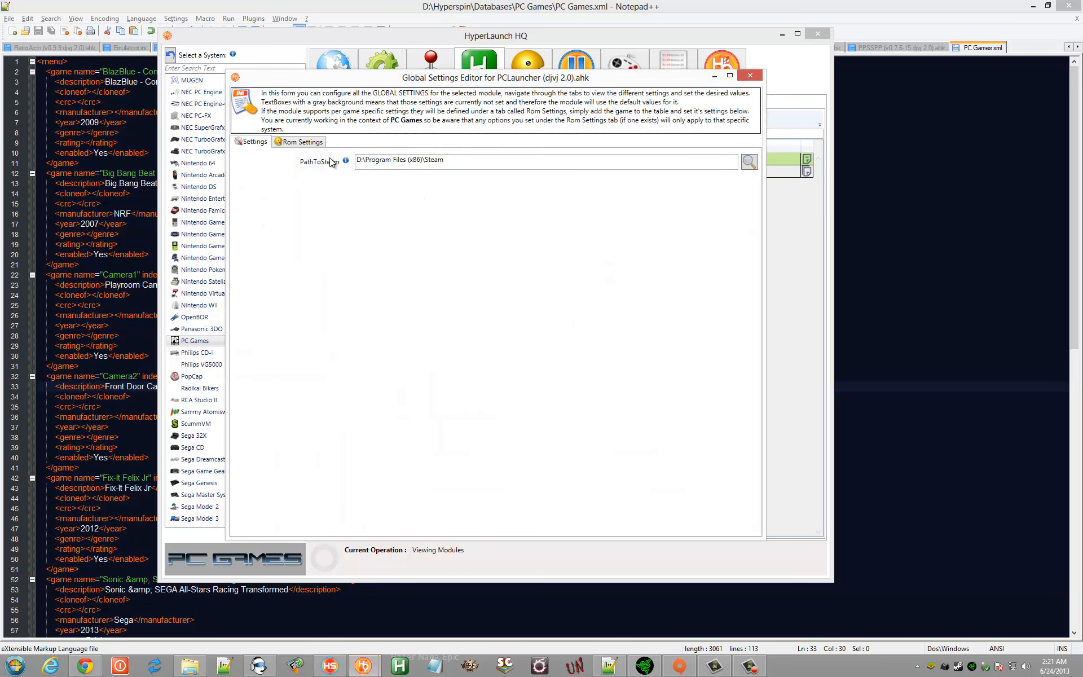
pyautogui.click(300, 142)
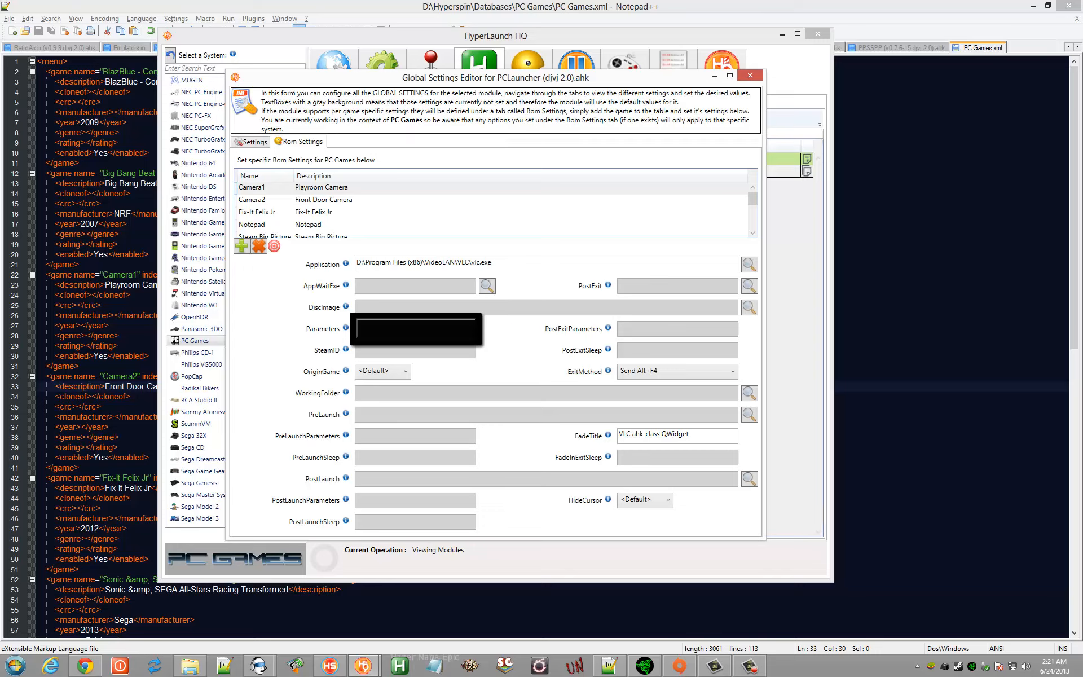
pyautogui.moveTo(263, 323)
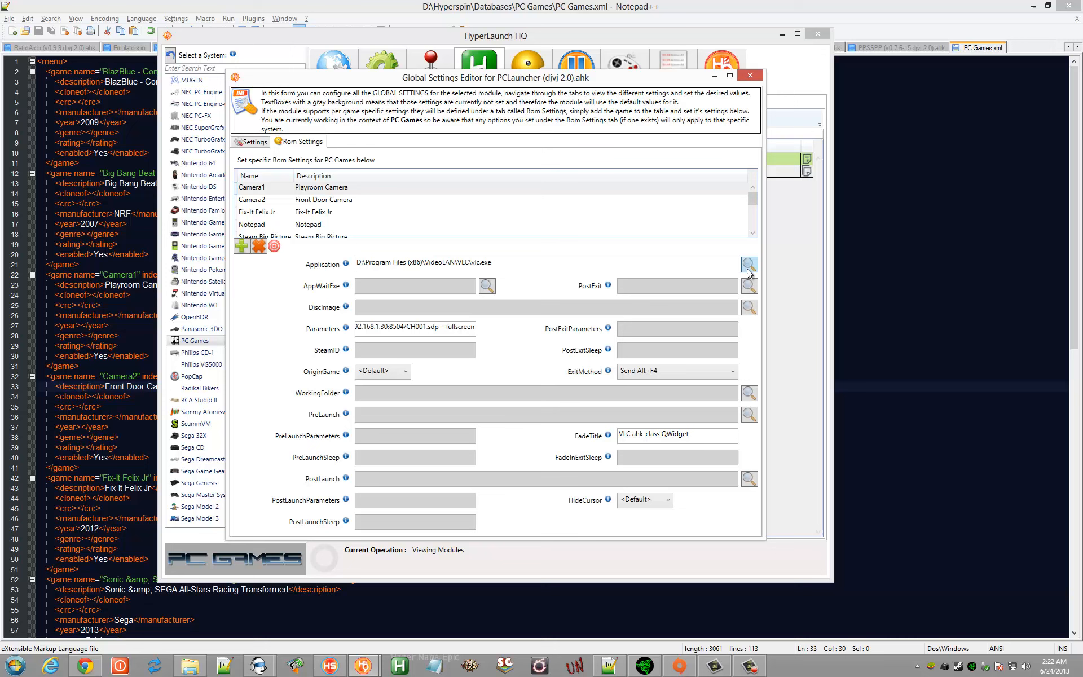
pyautogui.click(749, 264)
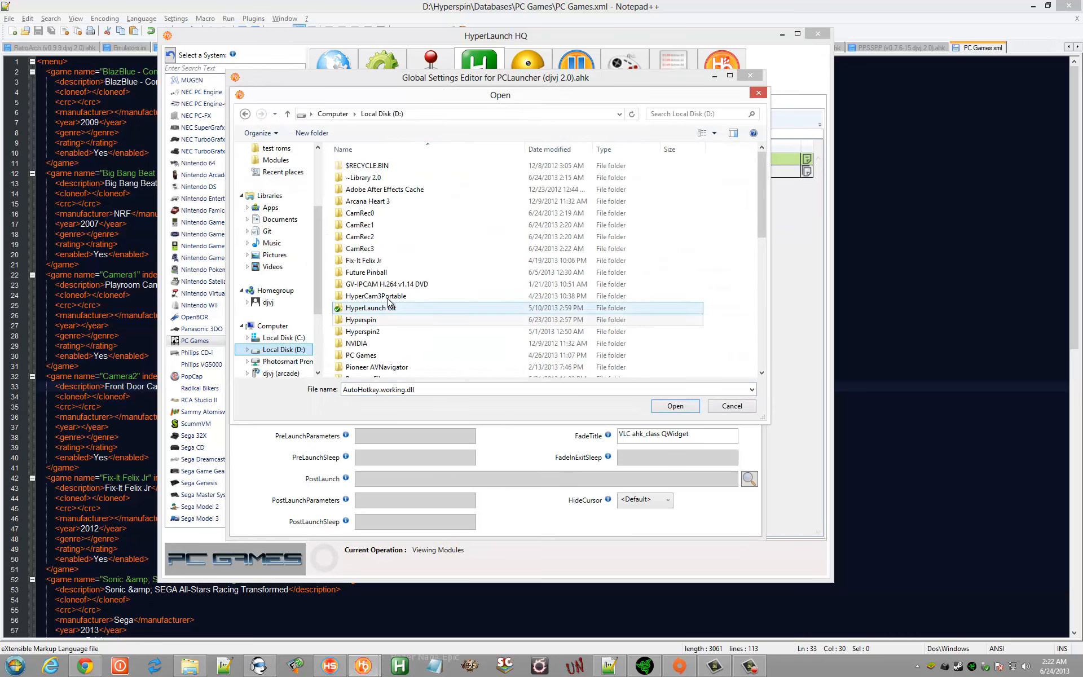
pyautogui.scroll(-3)
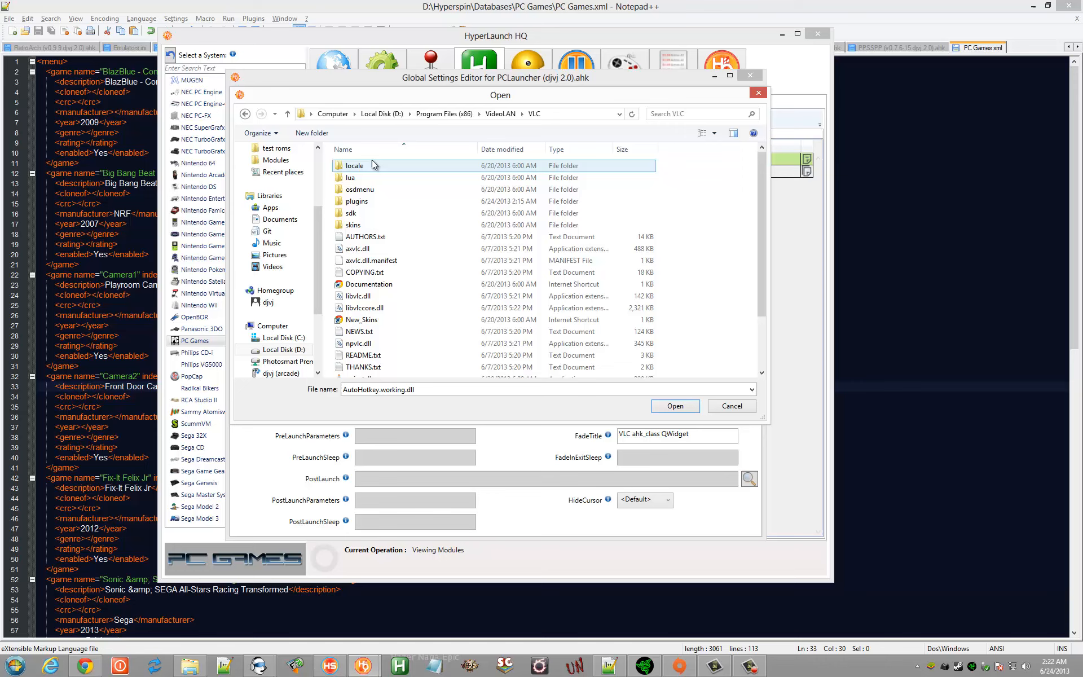
pyautogui.click(356, 347)
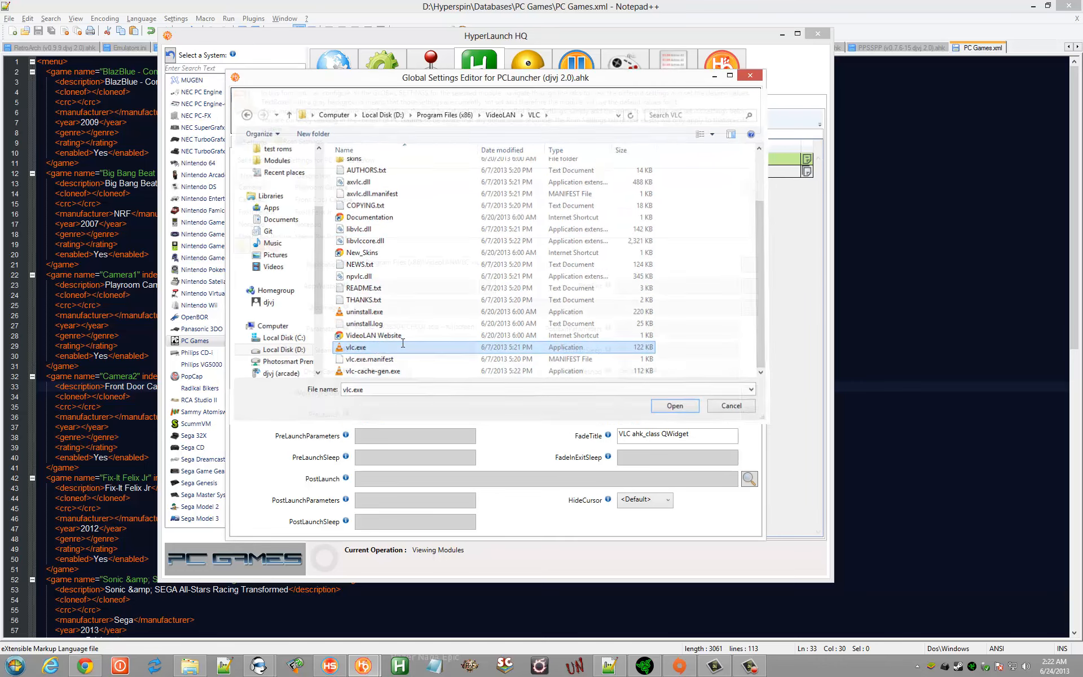
pyautogui.click(675, 406)
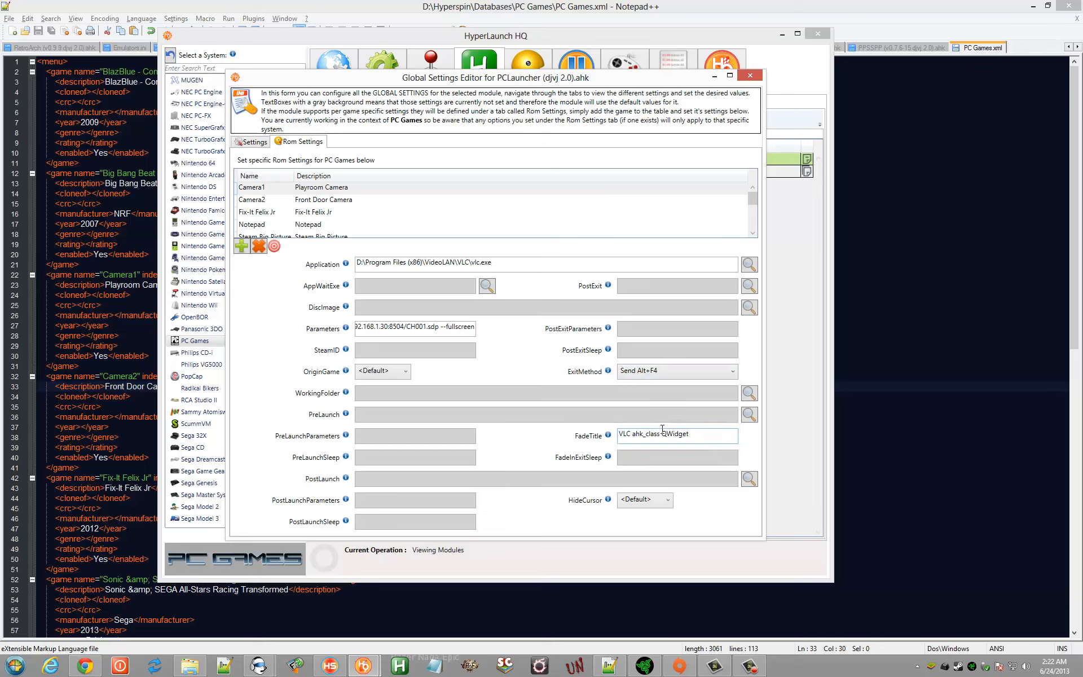
pyautogui.click(732, 370)
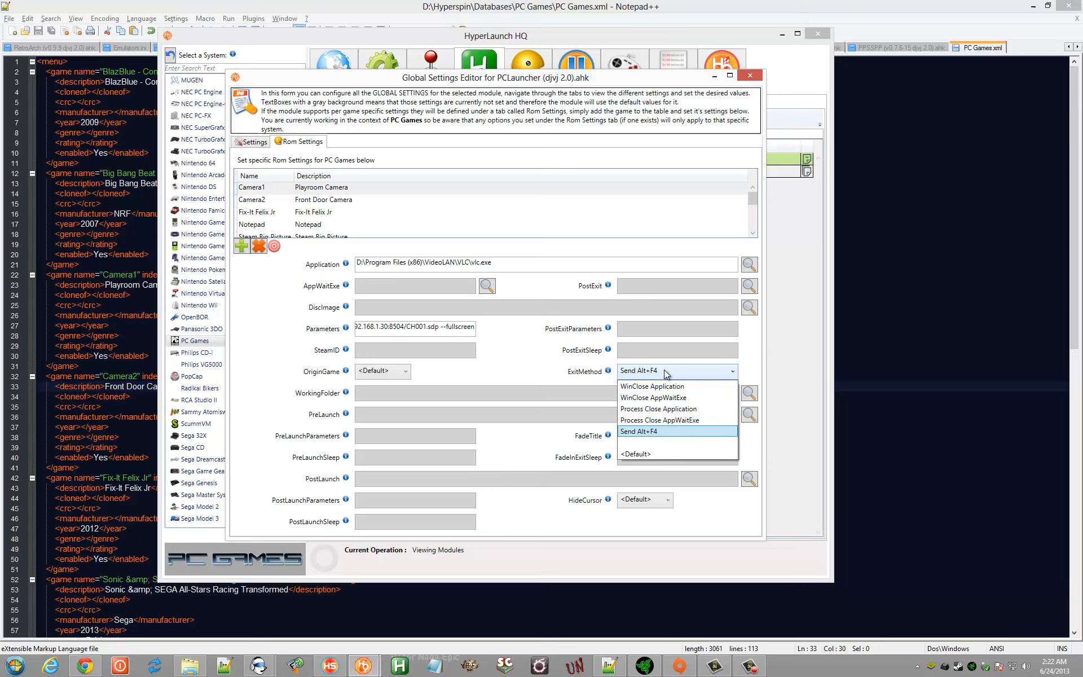
pyautogui.moveTo(662, 389)
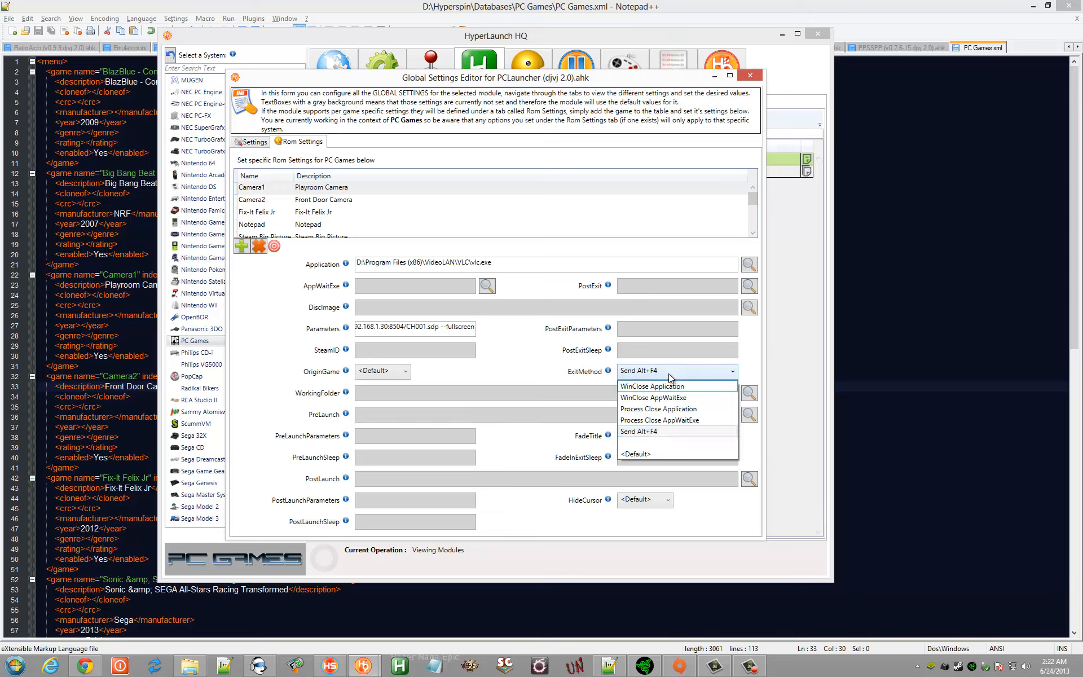
pyautogui.click(638, 431)
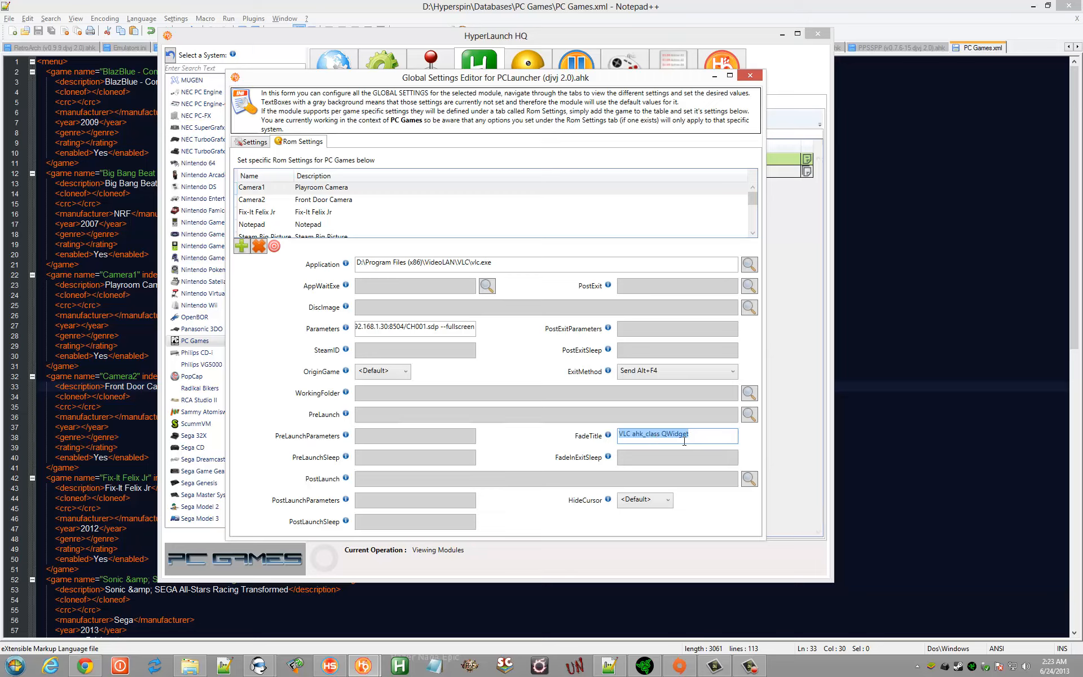
pyautogui.moveTo(466, 382)
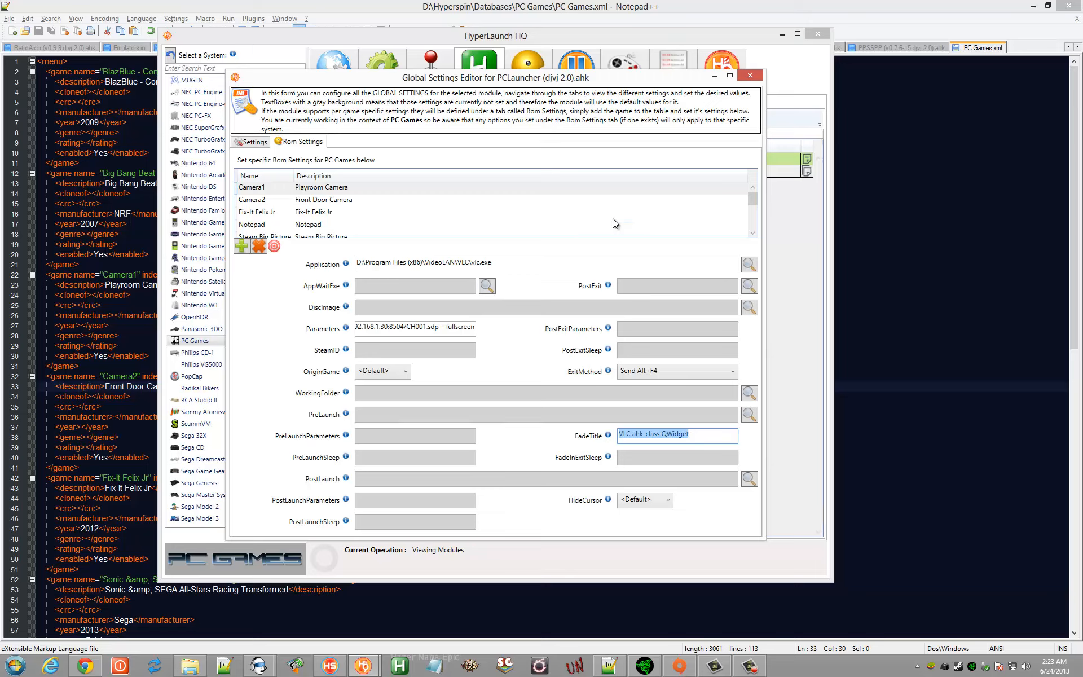
pyautogui.moveTo(471, 243)
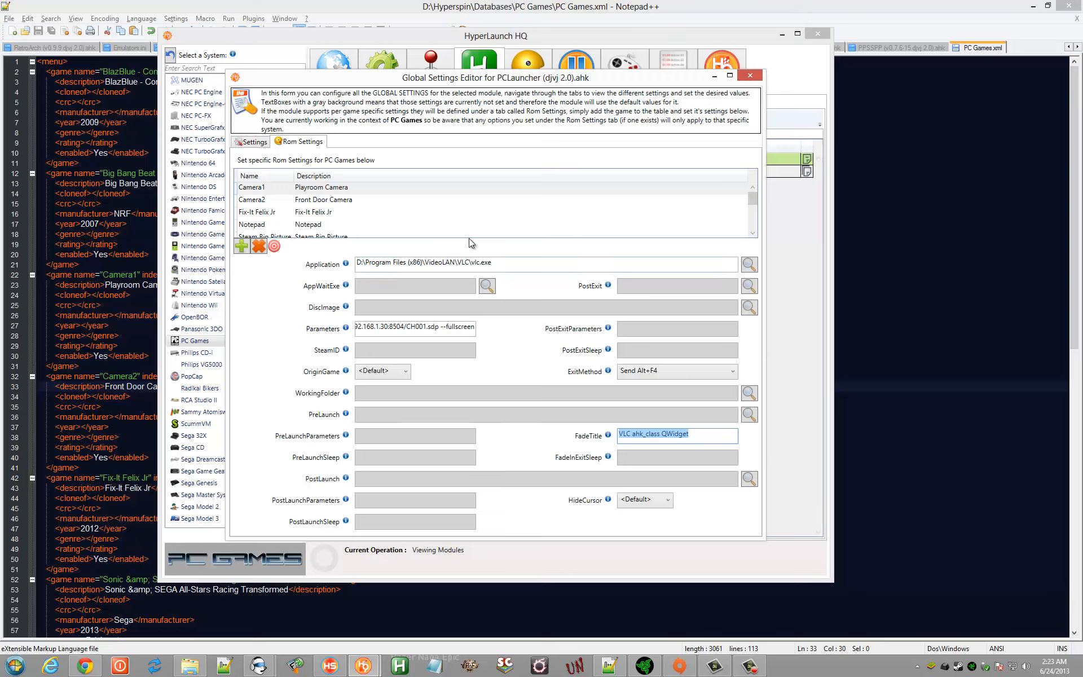